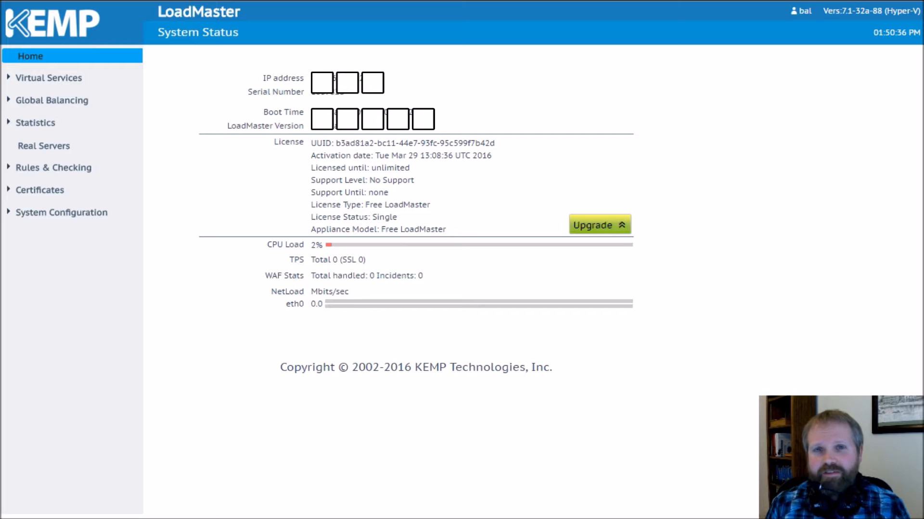
mouse_move(181, 193)
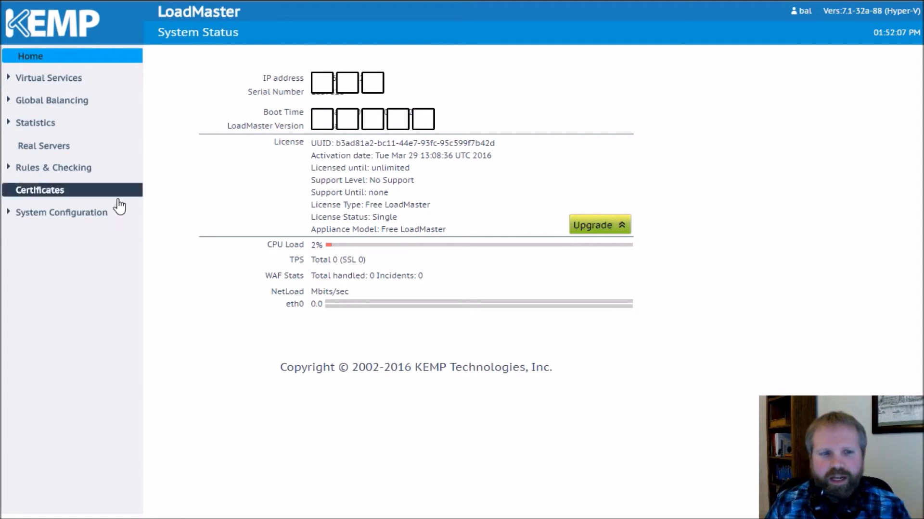
Navigate via System Configuration > Miscellaneous Options to the L7 Configuration page
click(62, 212)
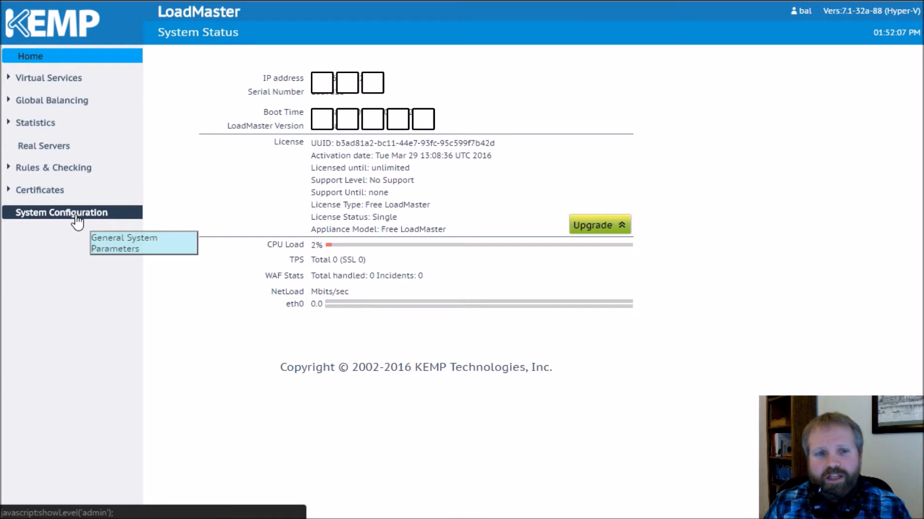
click(62, 212)
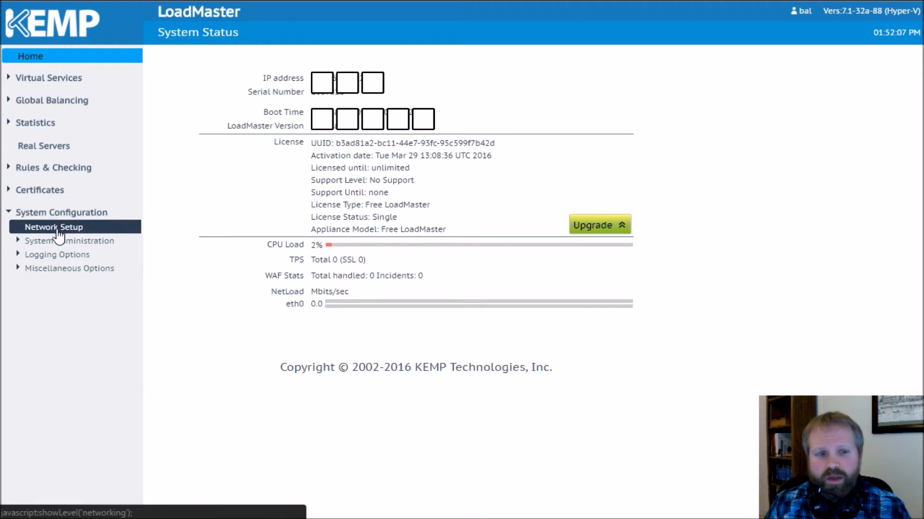
click(69, 268)
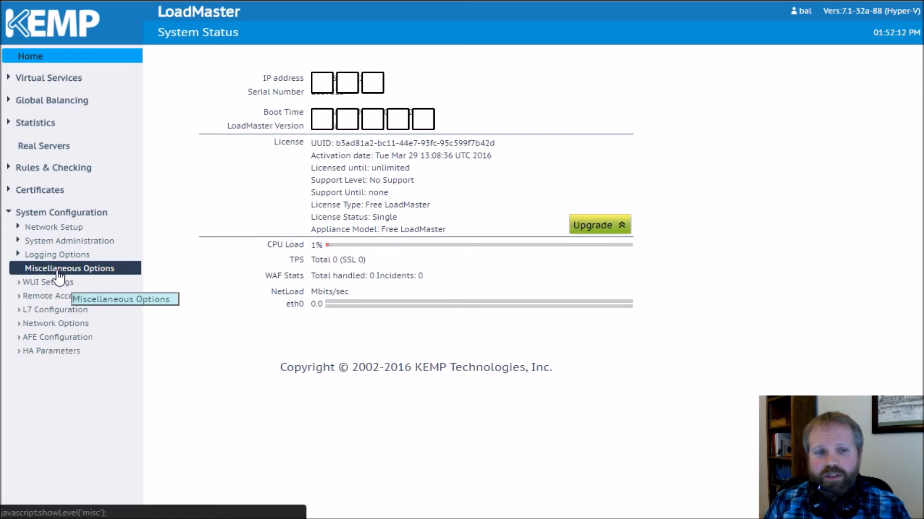
click(55, 309)
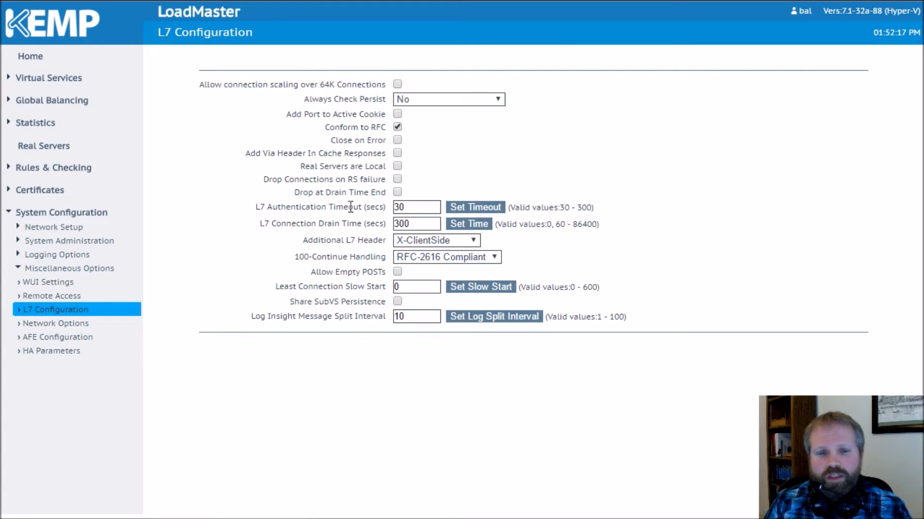
double_click(340, 257)
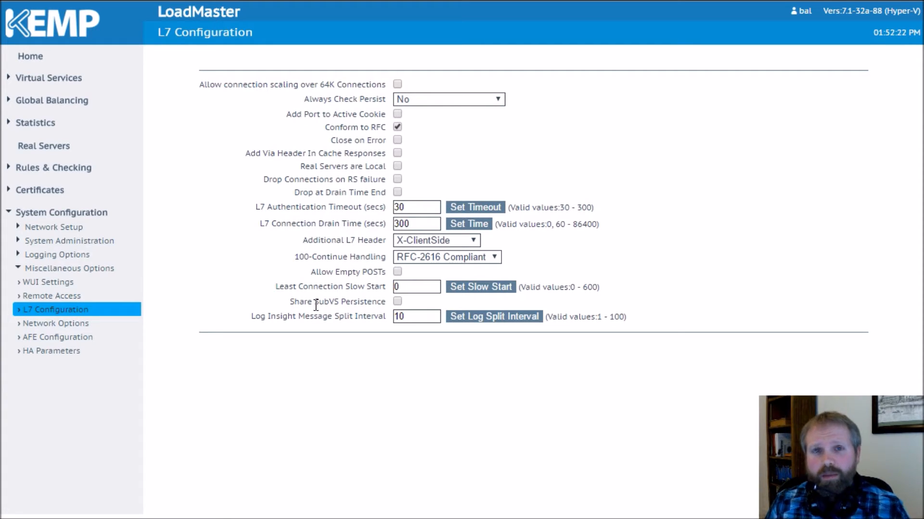
mouse_move(421, 266)
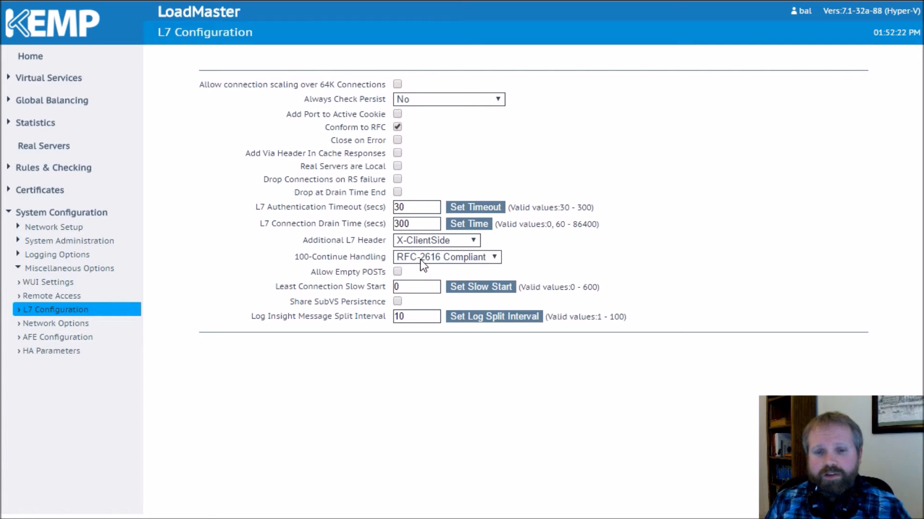
mouse_move(453, 312)
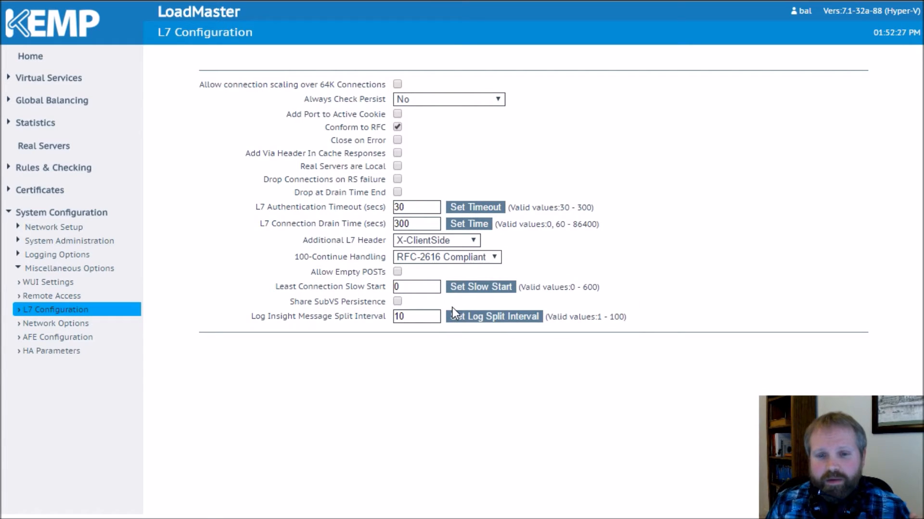
mouse_move(438, 261)
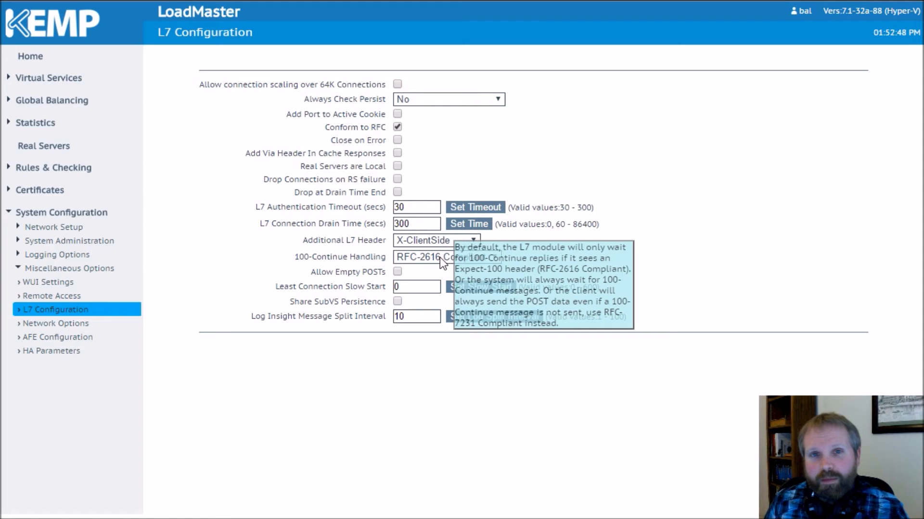
Set 100-Continue Handling to RFC-7231 Compliant
click(436, 256)
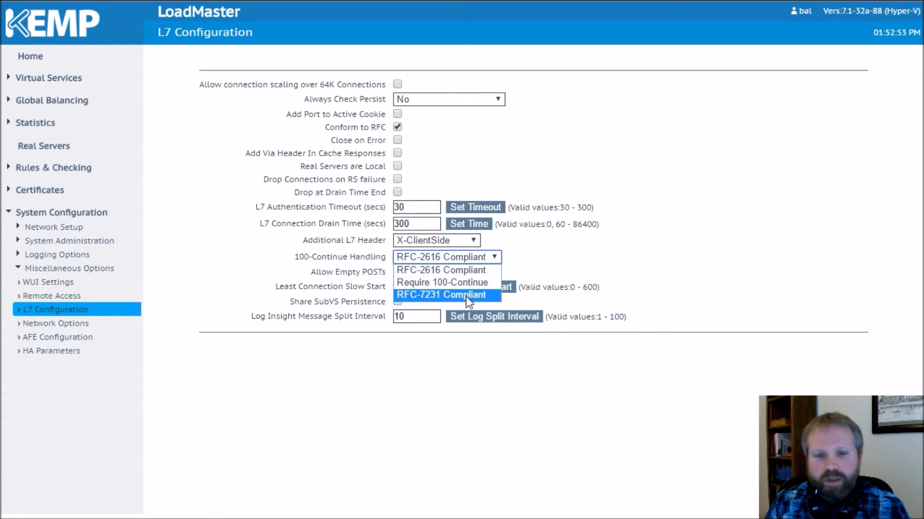
mouse_move(458, 300)
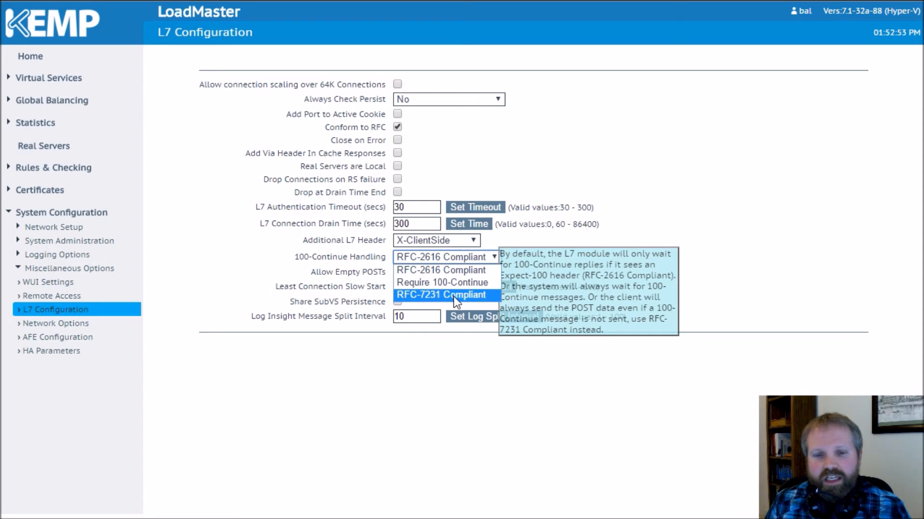
click(444, 295)
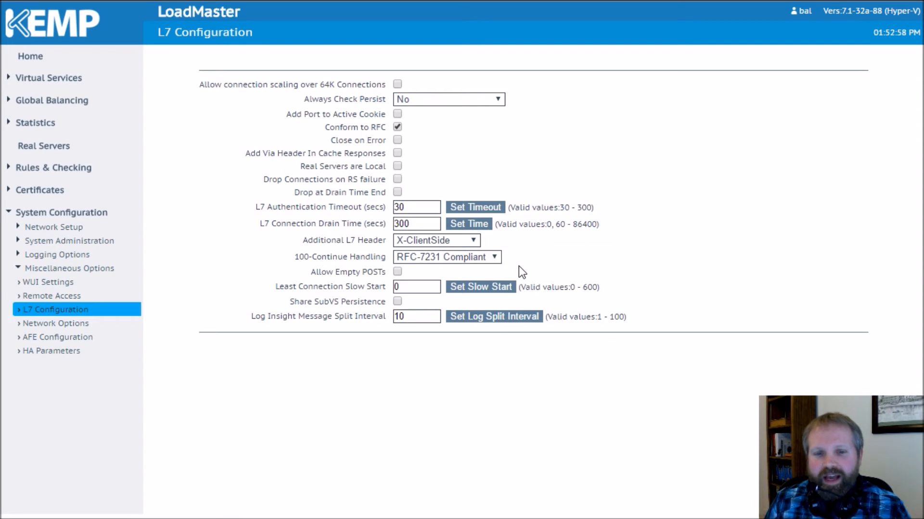